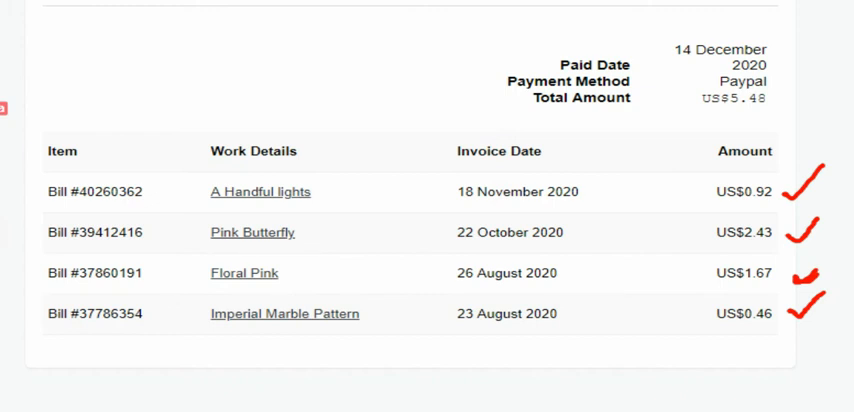
pyautogui.click(284, 262)
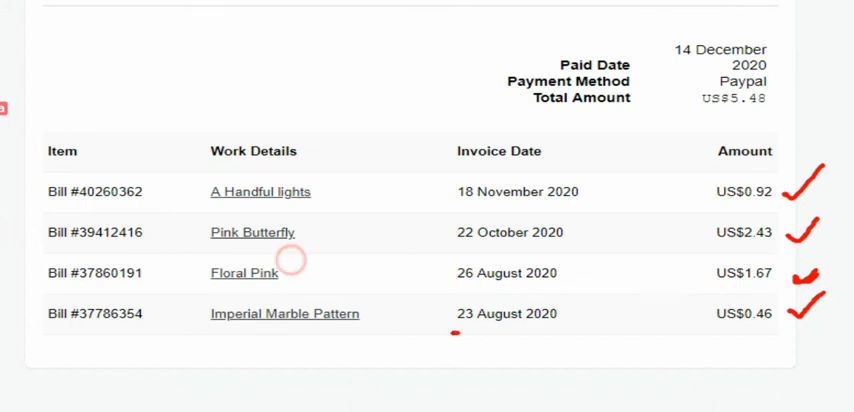